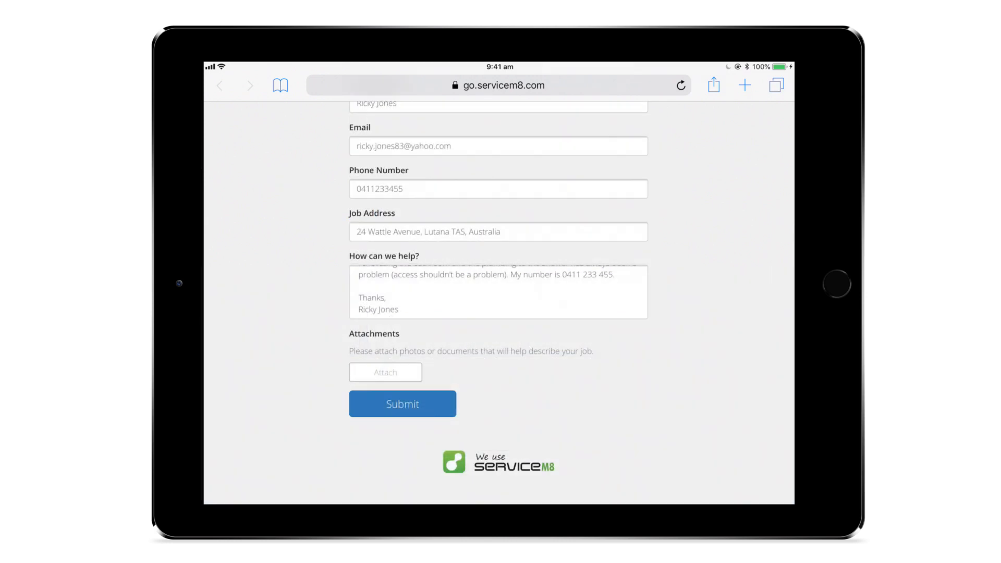
Step: Attach a camera photo of the shower to the enquiry form and submit it
click(385, 372)
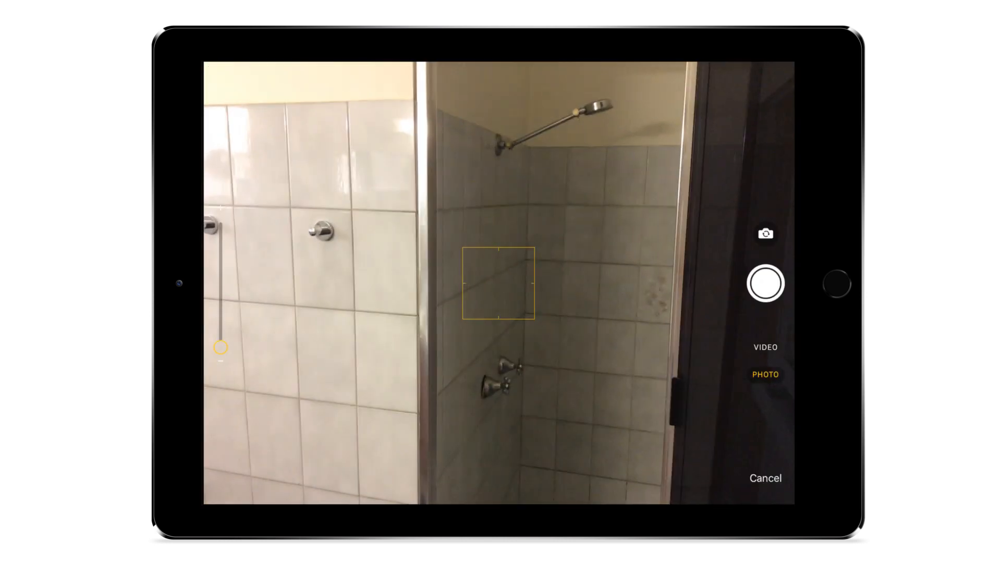
click(765, 283)
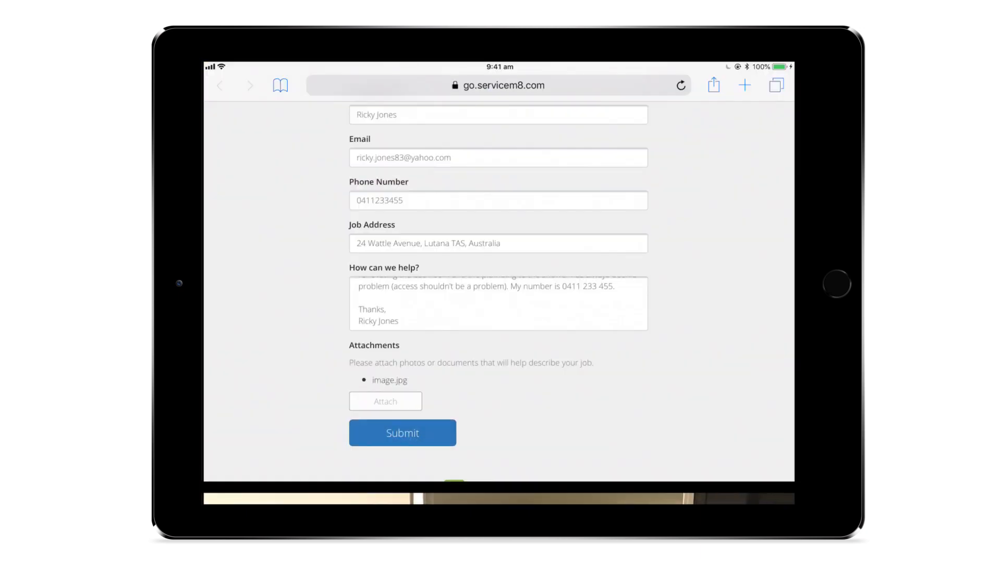
click(402, 433)
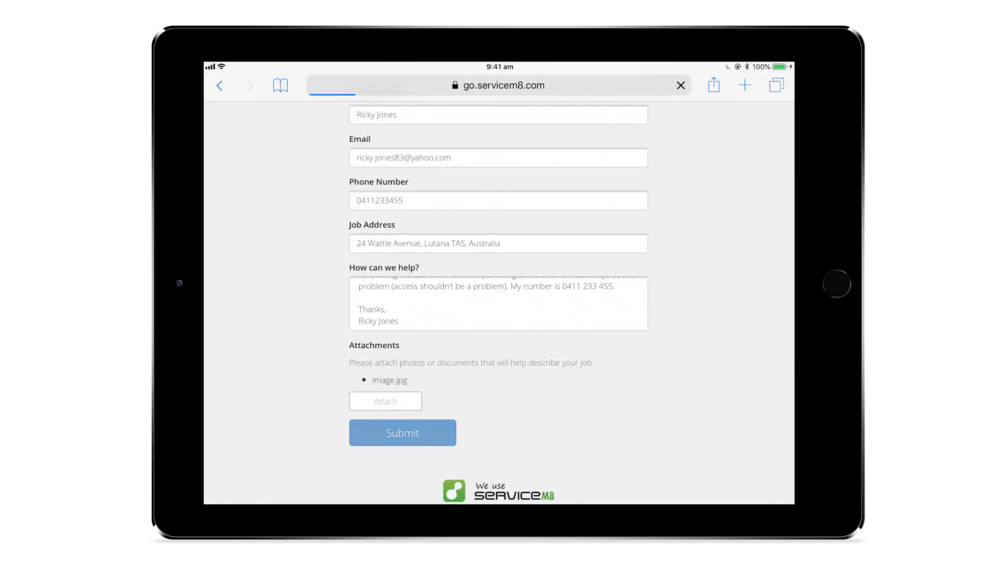
click(402, 433)
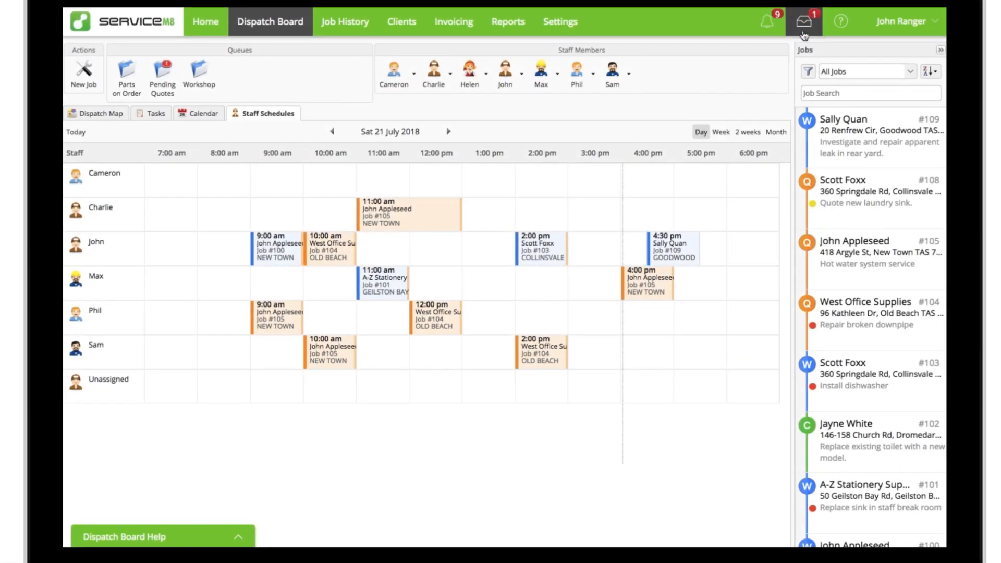
Step: Open the Online Enquiry message from the inbox and convert it to a job
click(803, 21)
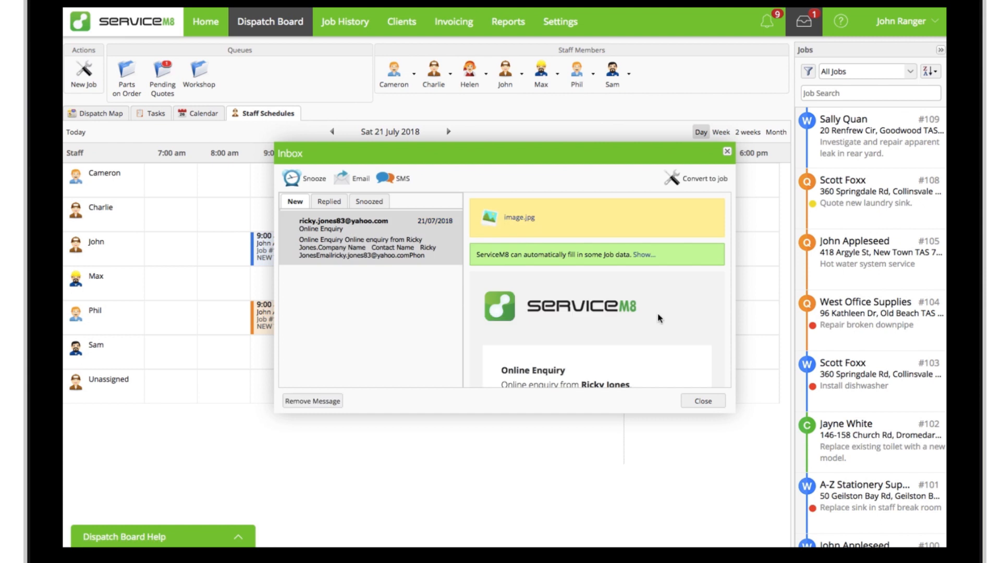
click(704, 178)
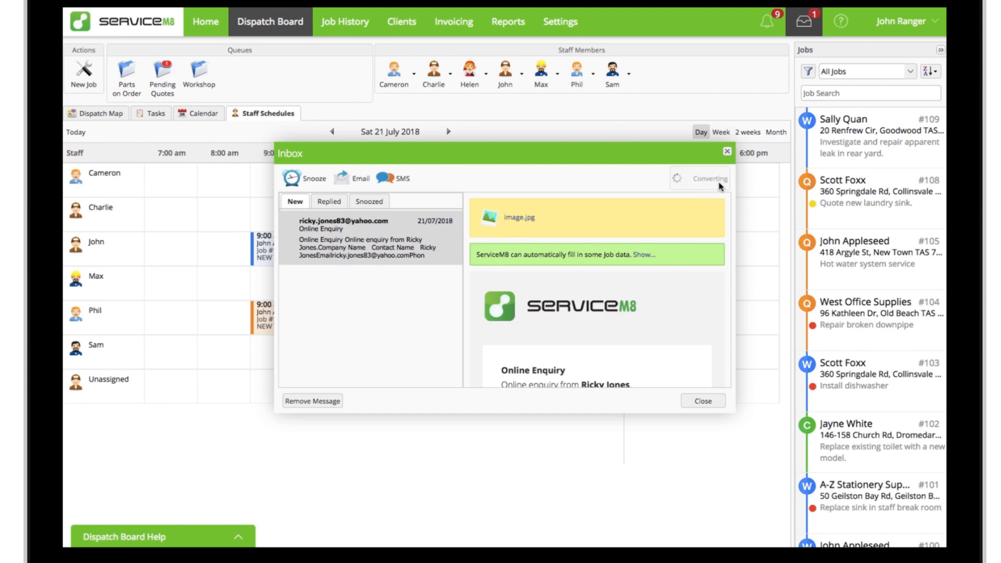
click(708, 178)
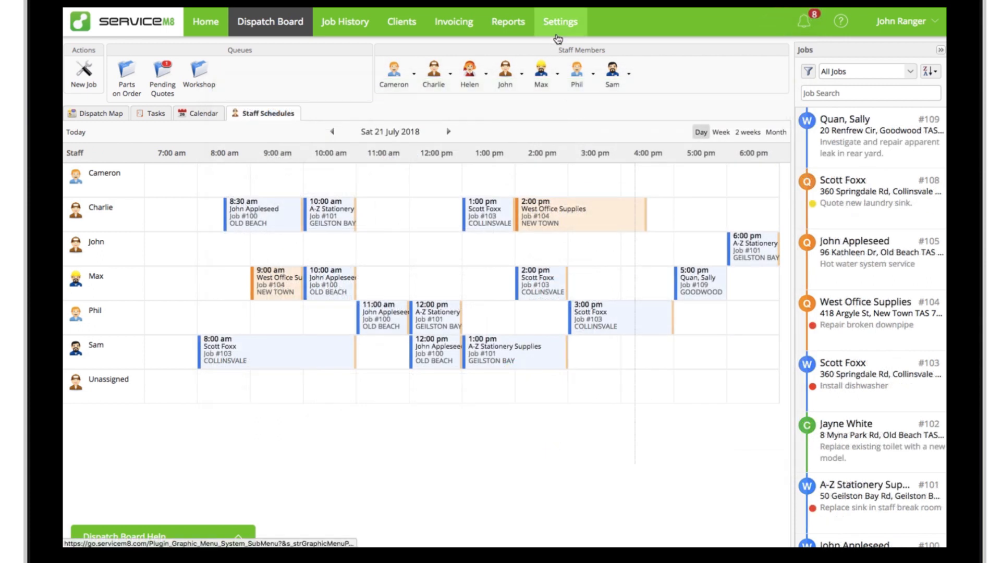
Step: Search Settings add-ons for 'sim' and switch Simple Online Enquiry ON
click(560, 20)
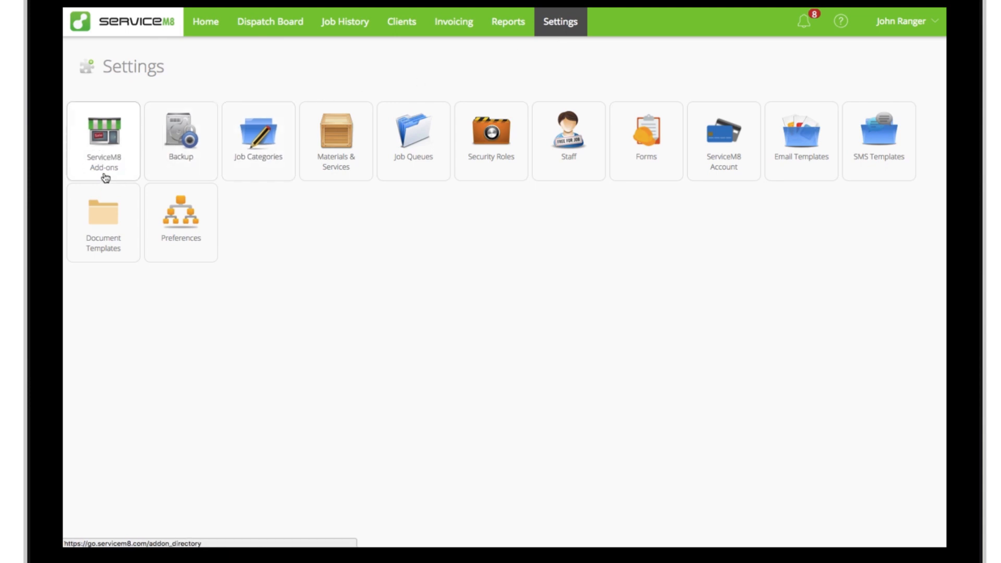
text(sim)
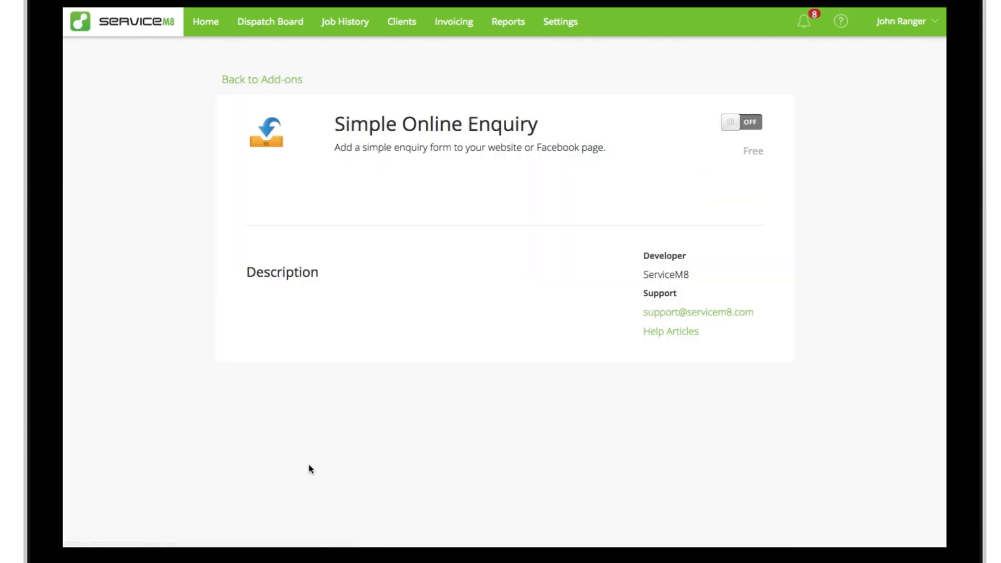
click(741, 122)
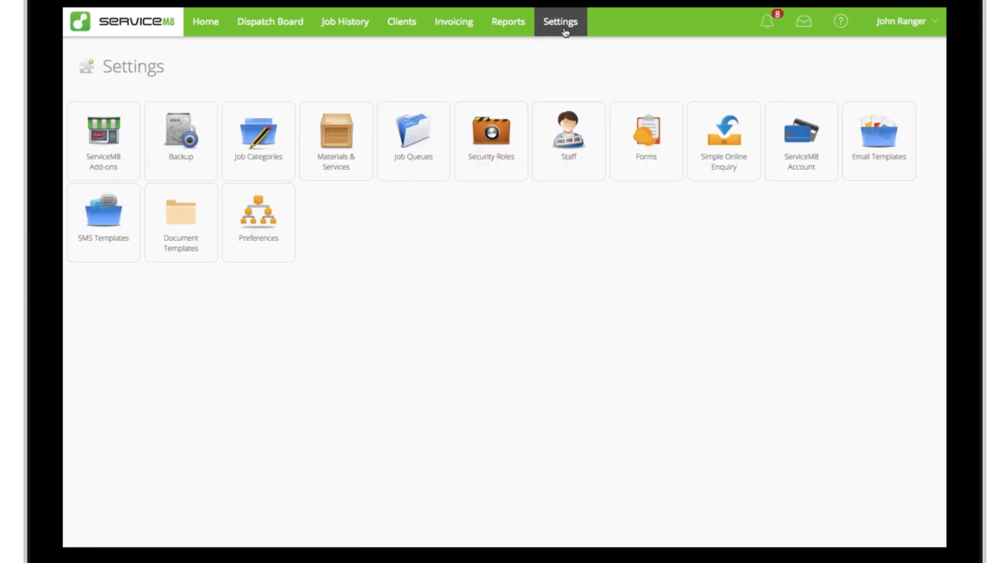
Step: Open the Simple Online Enquiry page and select the enquiry link text in the email signature
click(724, 141)
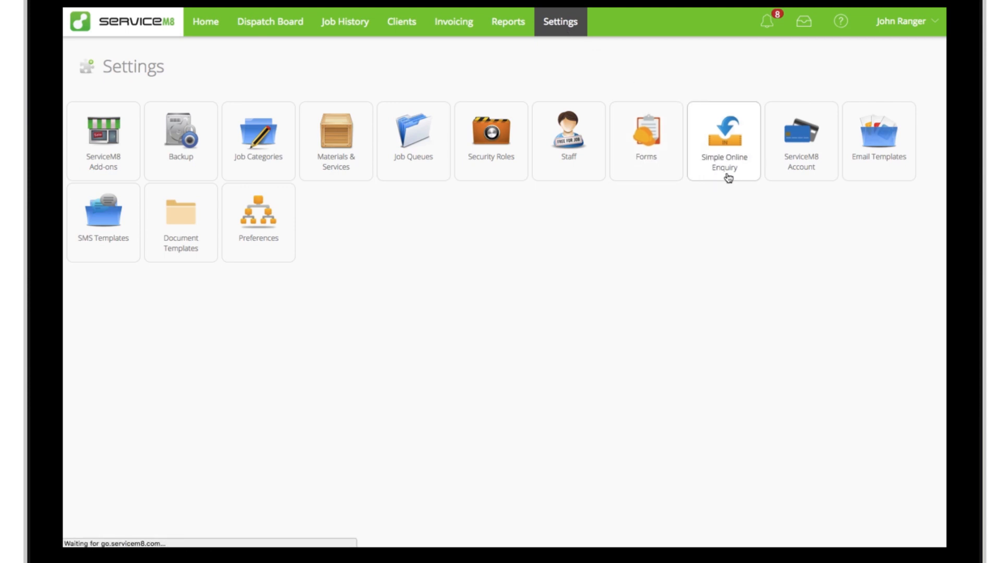
click(723, 141)
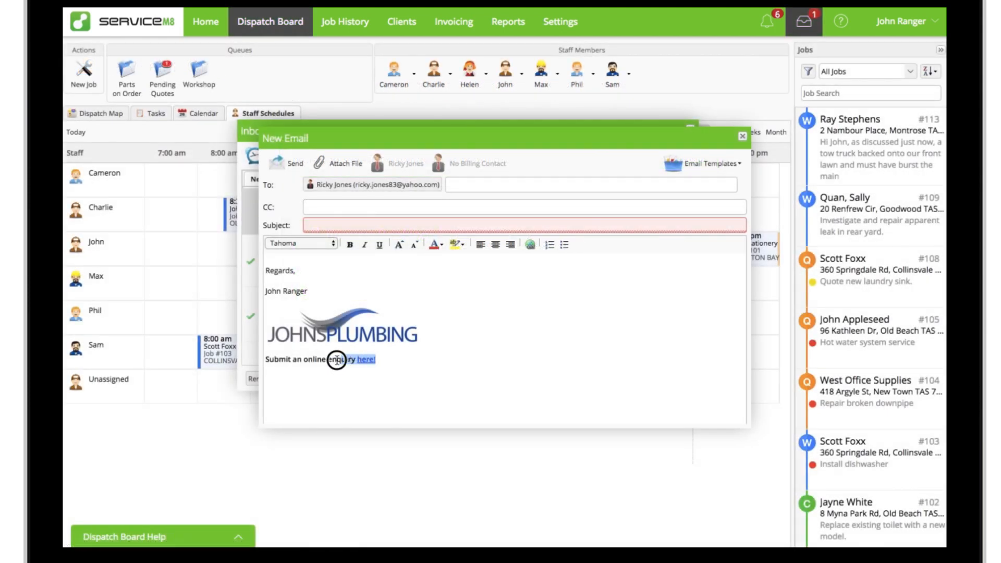
triple_click(319, 359)
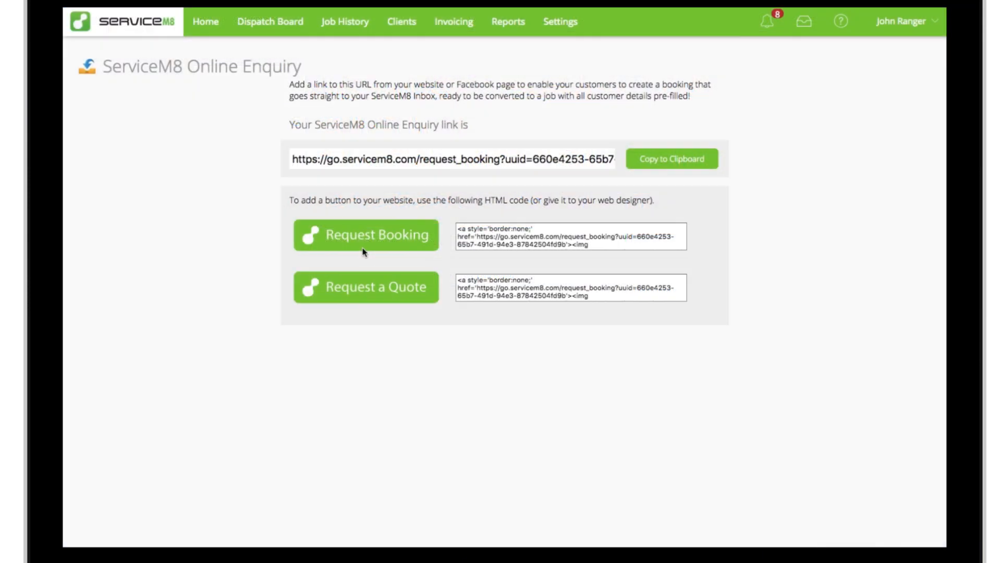
mouse_move(368, 285)
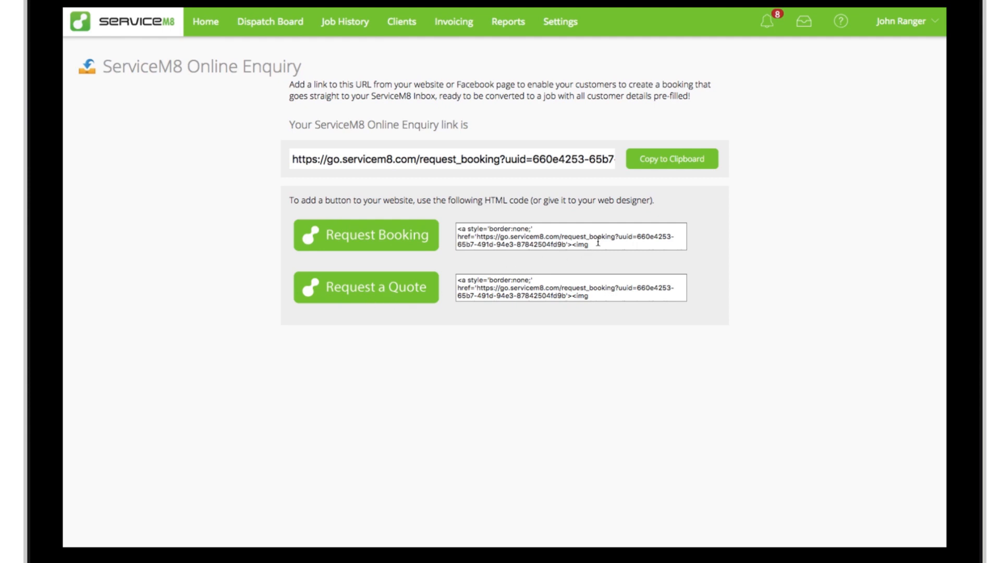
Step: Select the Request Booking HTML code and bring up its Copy option
triple_click(570, 235)
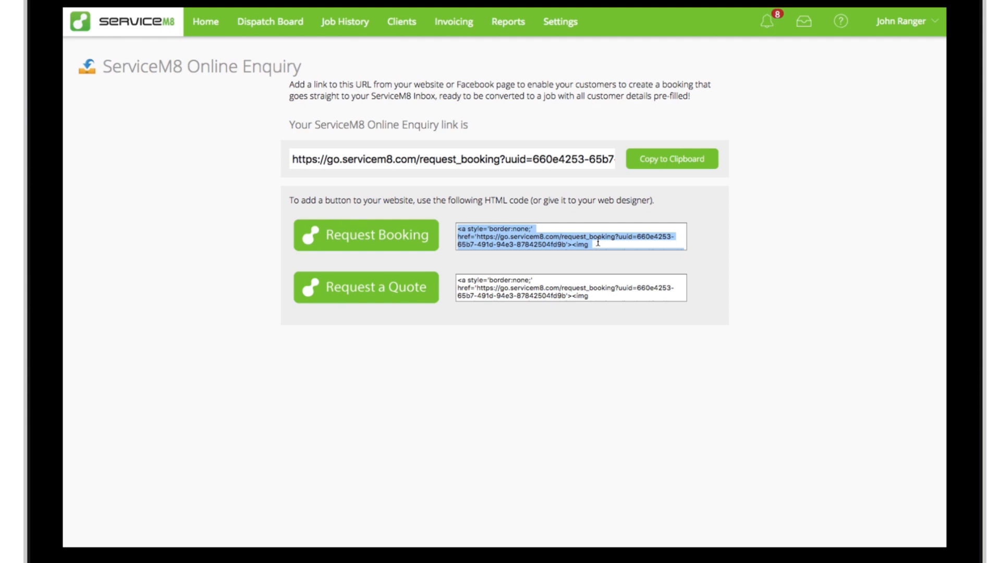
right_click(568, 236)
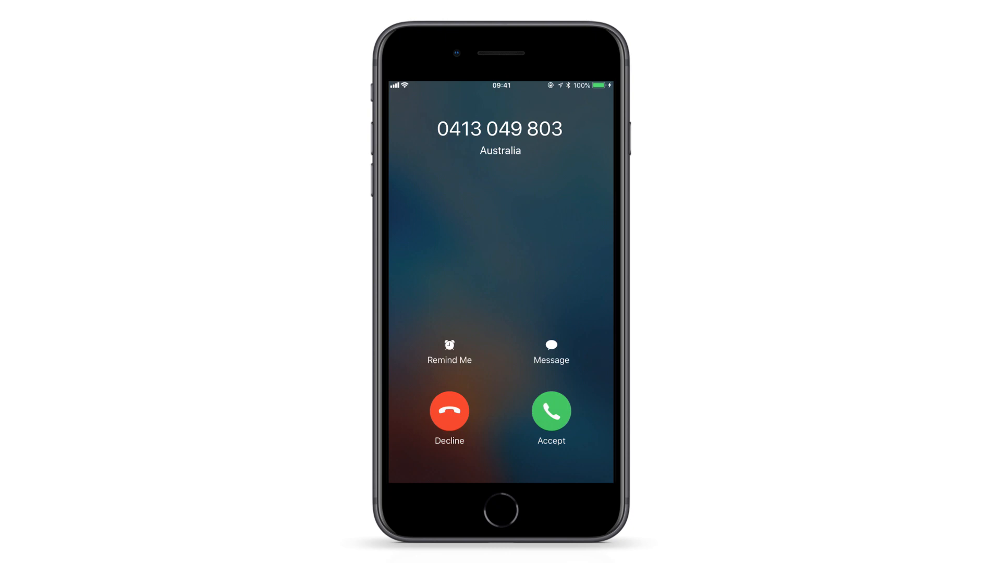
Step: Answer the incoming call and open the recent caller's details in Recents
click(551, 411)
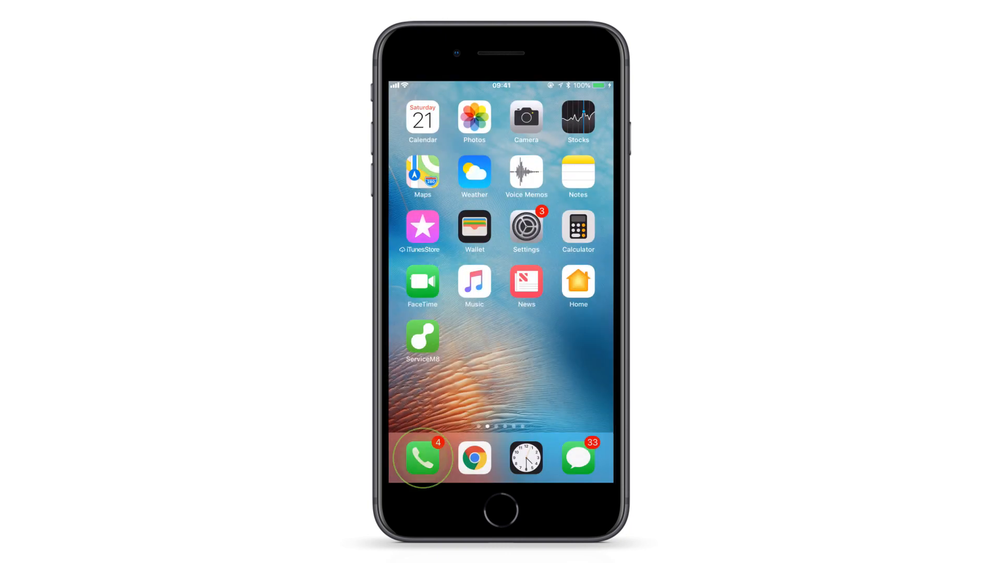
click(422, 457)
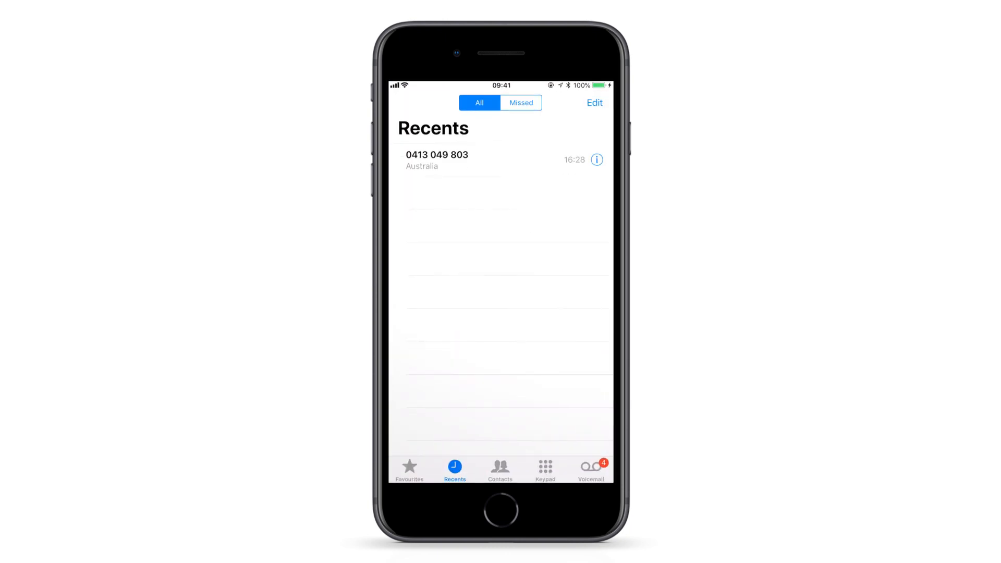
click(596, 159)
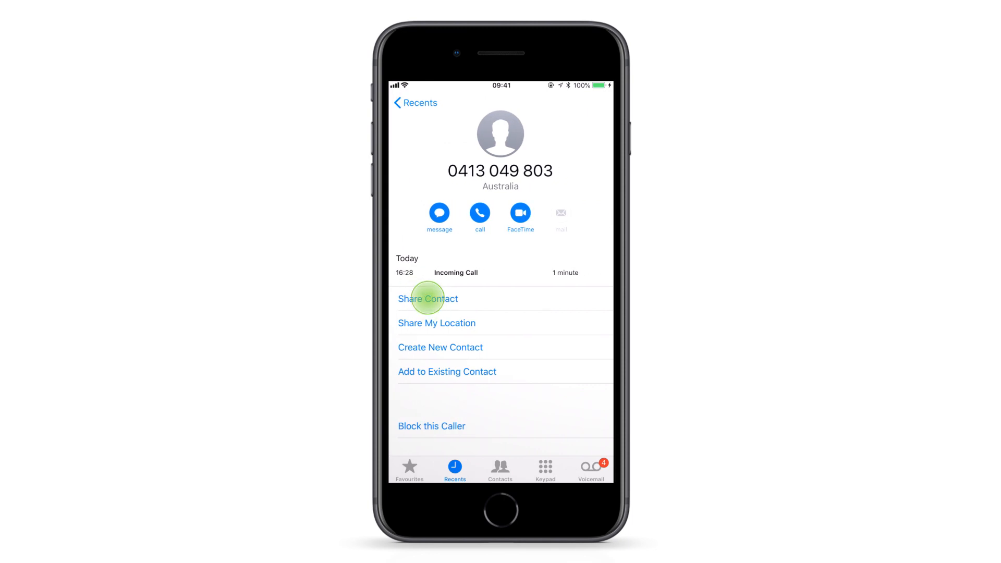
Step: Share the caller's contact as a ServiceM8 booking text and send it
click(428, 298)
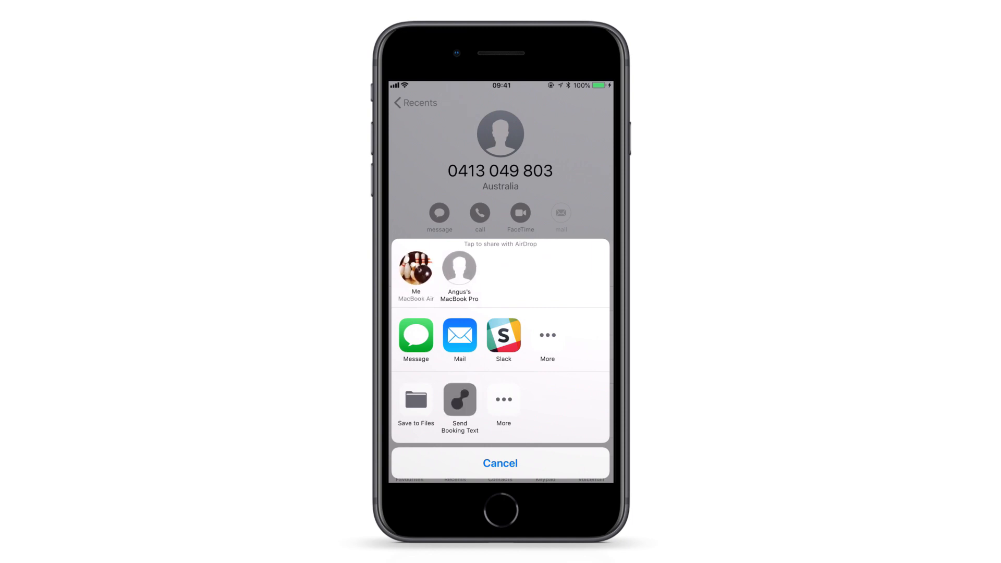
click(458, 401)
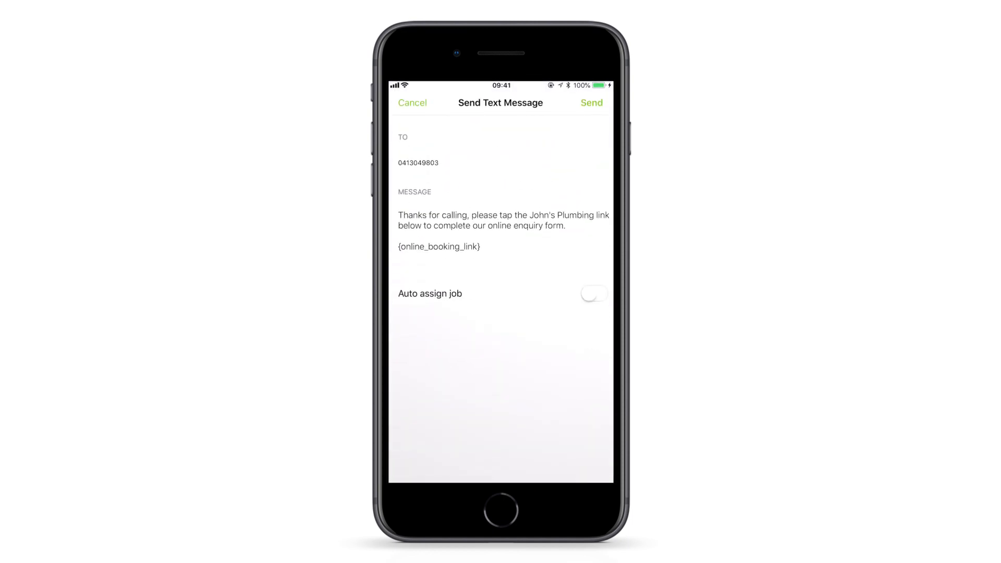
click(592, 102)
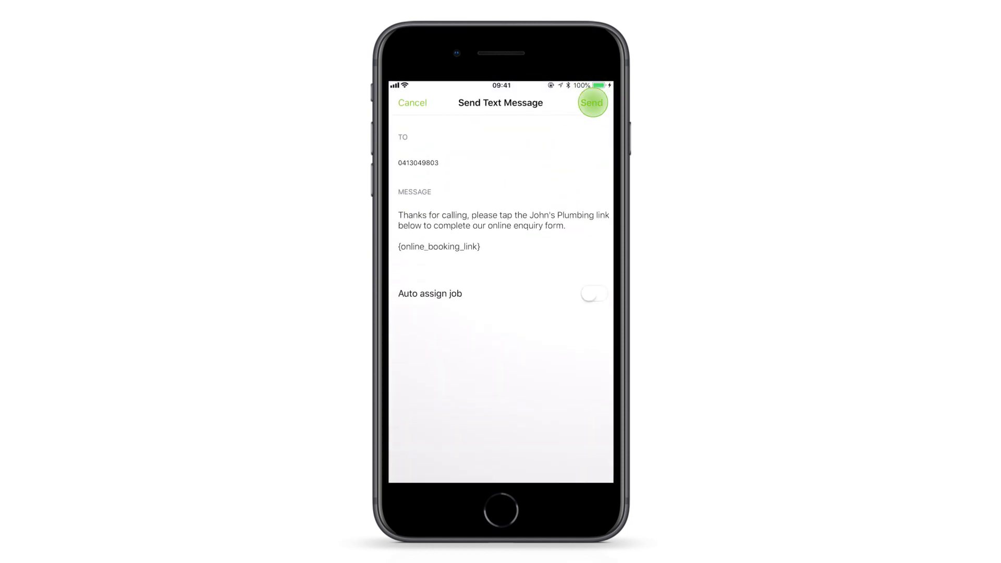
click(591, 102)
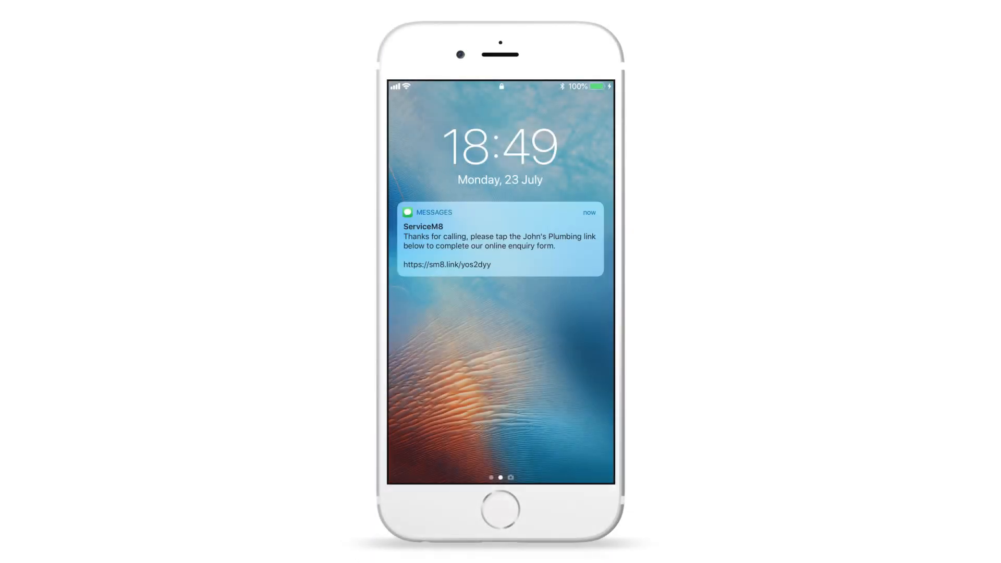
click(500, 239)
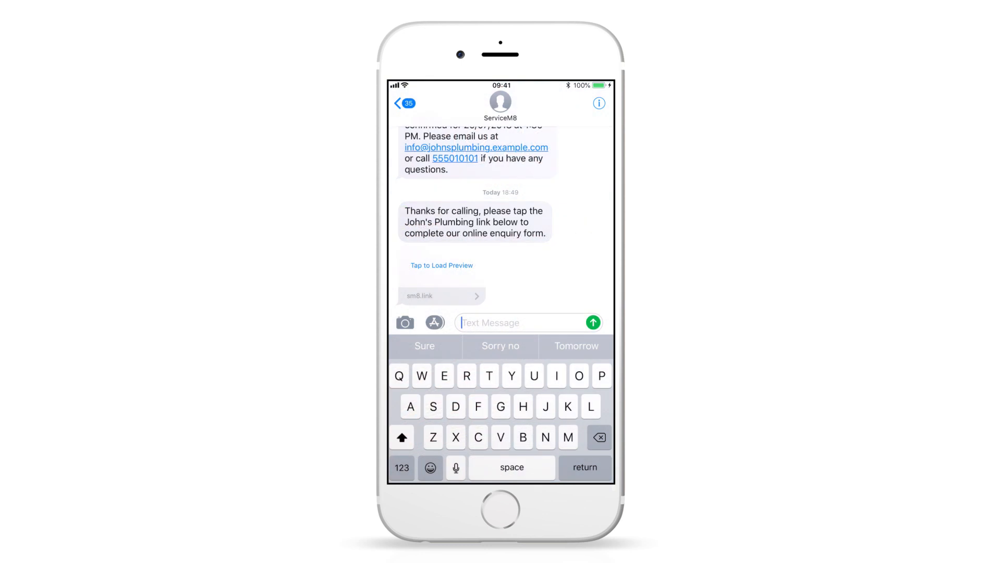
click(441, 296)
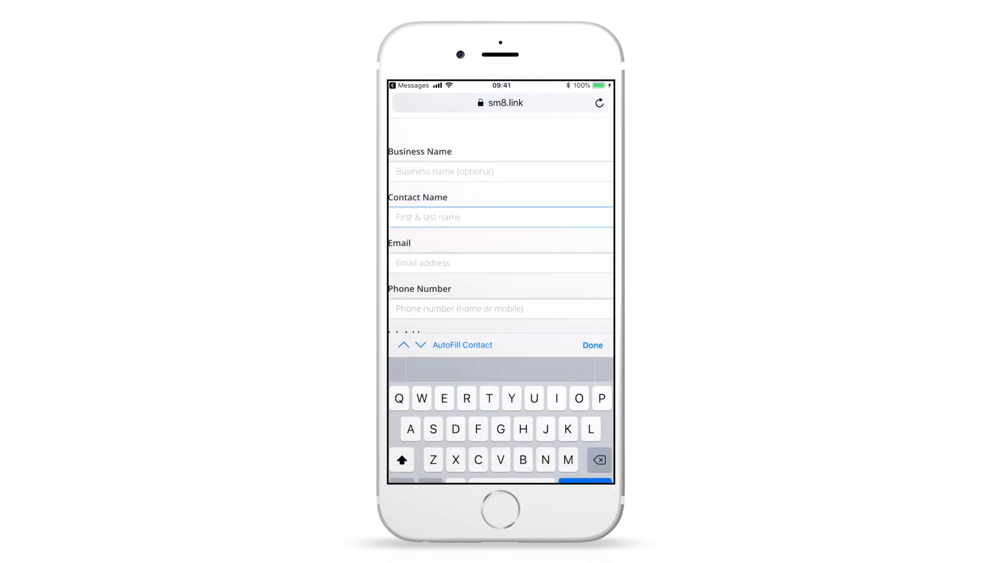
text(Ricky)
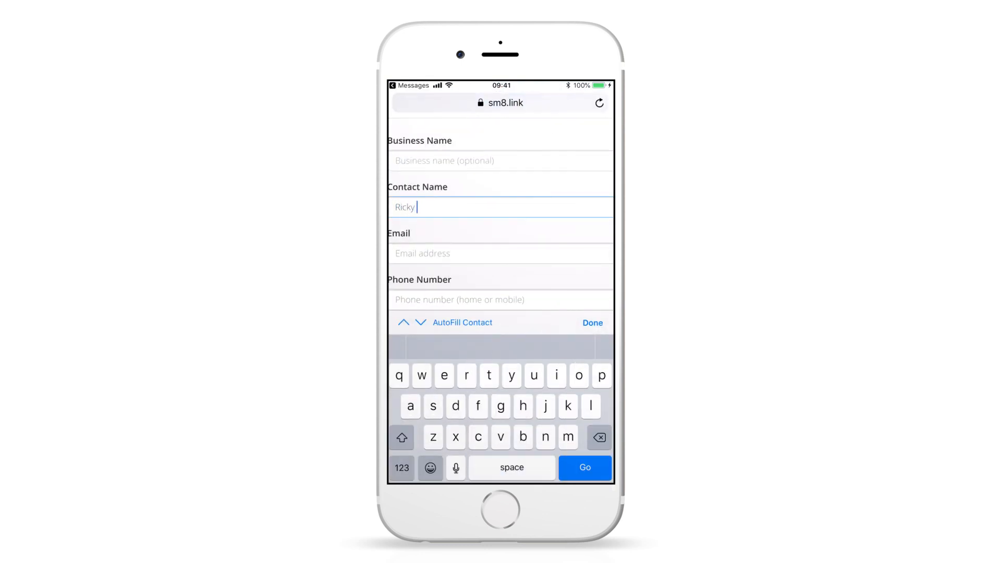
text(Jones)
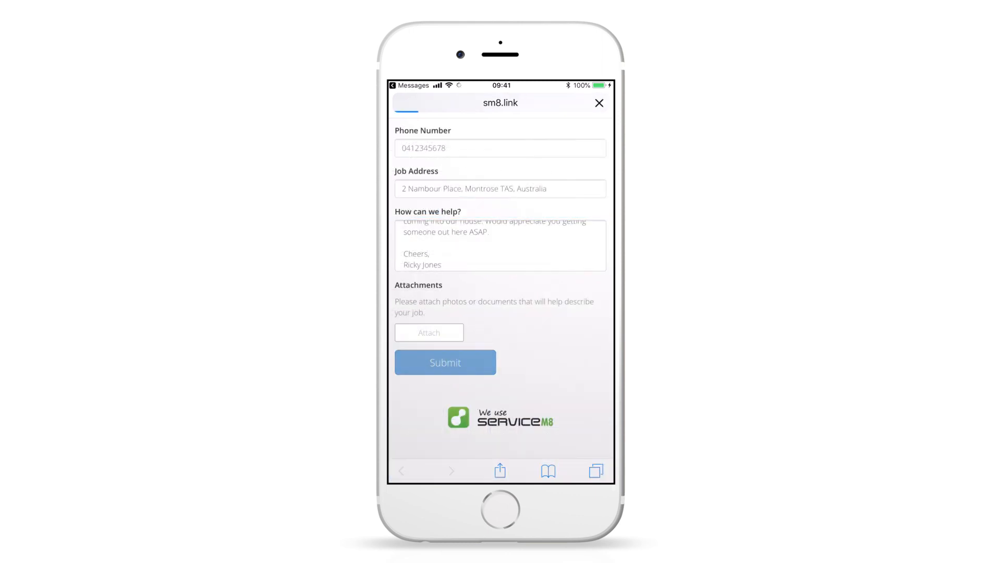
click(445, 362)
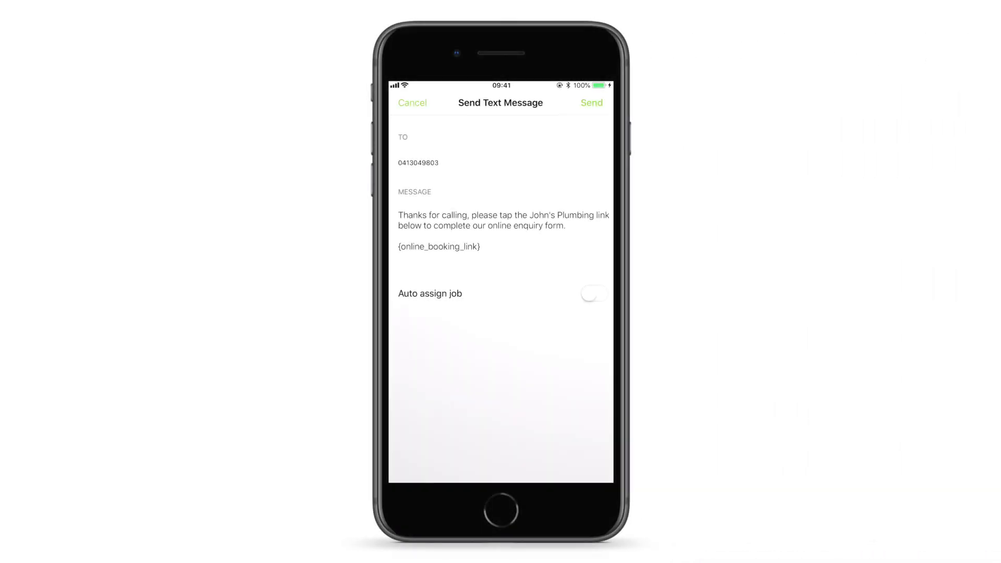
Step: Turn on Auto assign job and open the Job #113 allocation notification
click(594, 293)
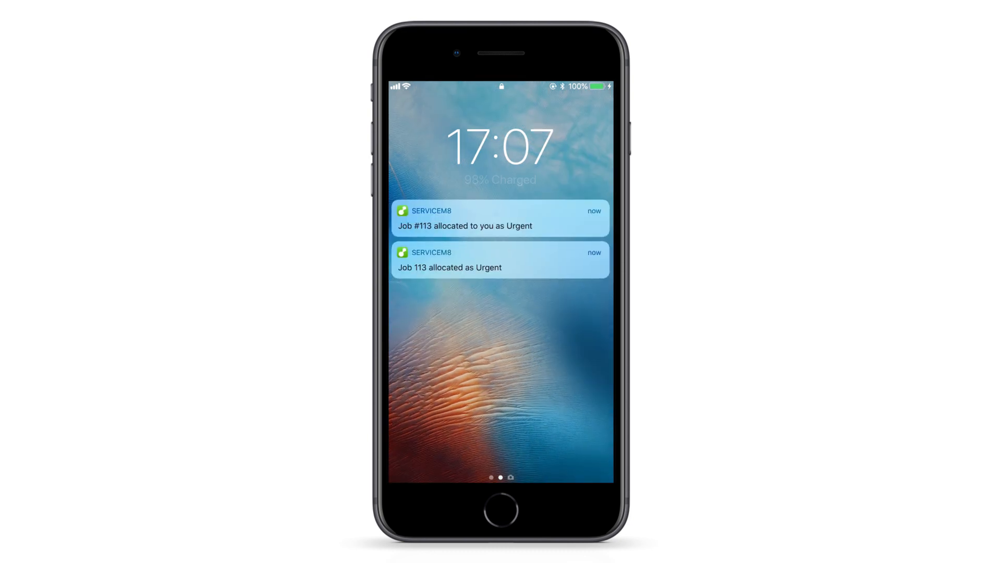
click(500, 218)
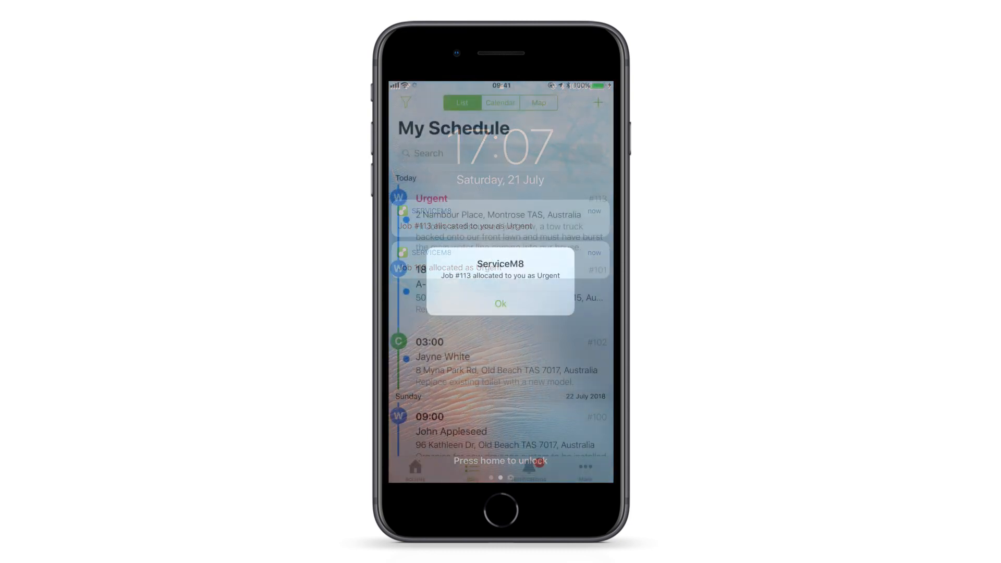